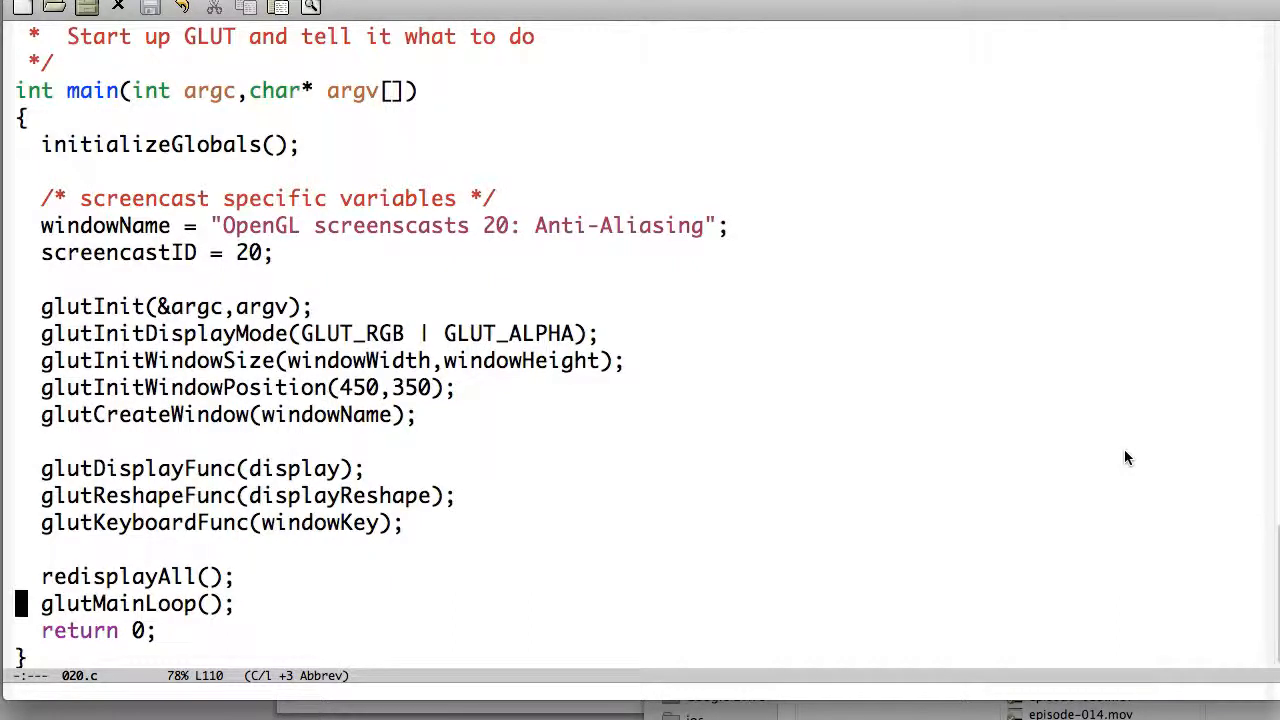
- Jump to the top of 020.c to review the initializeGlobals window and projection defaults
key(Up)
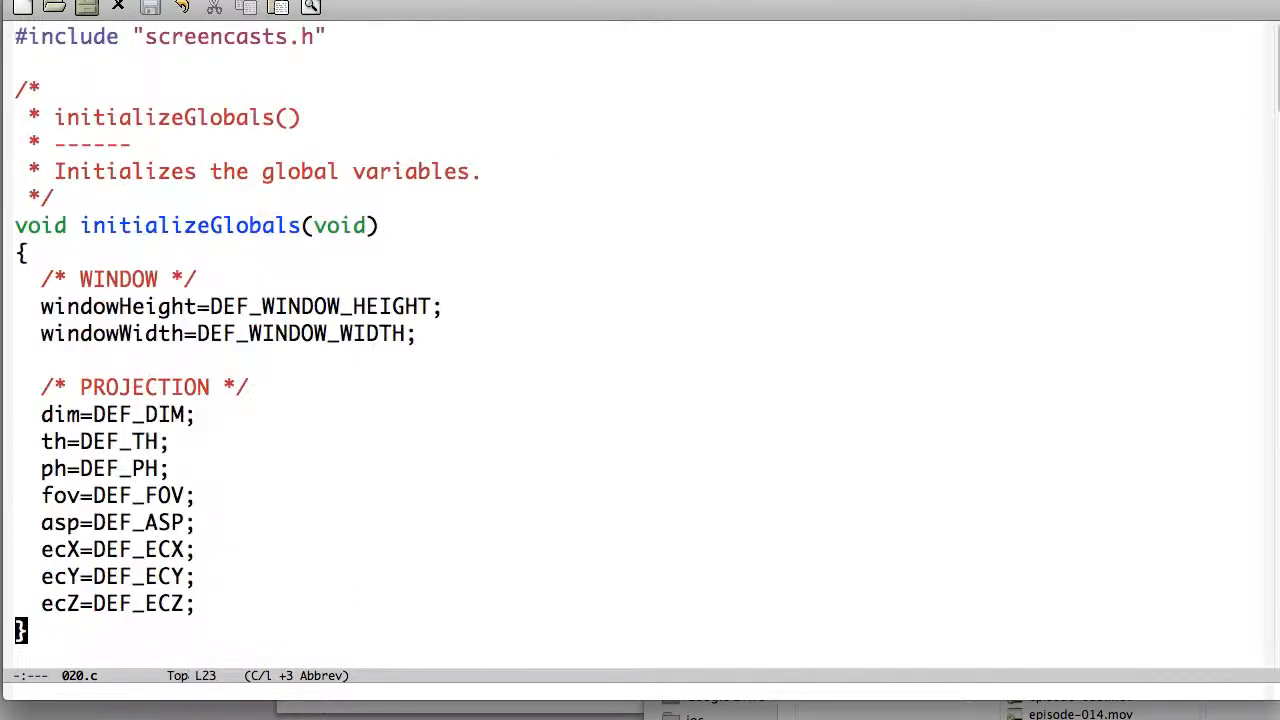
- Scroll through initializeGlobals and windowKey in 020.c, then view display.c
scroll(down, 3)
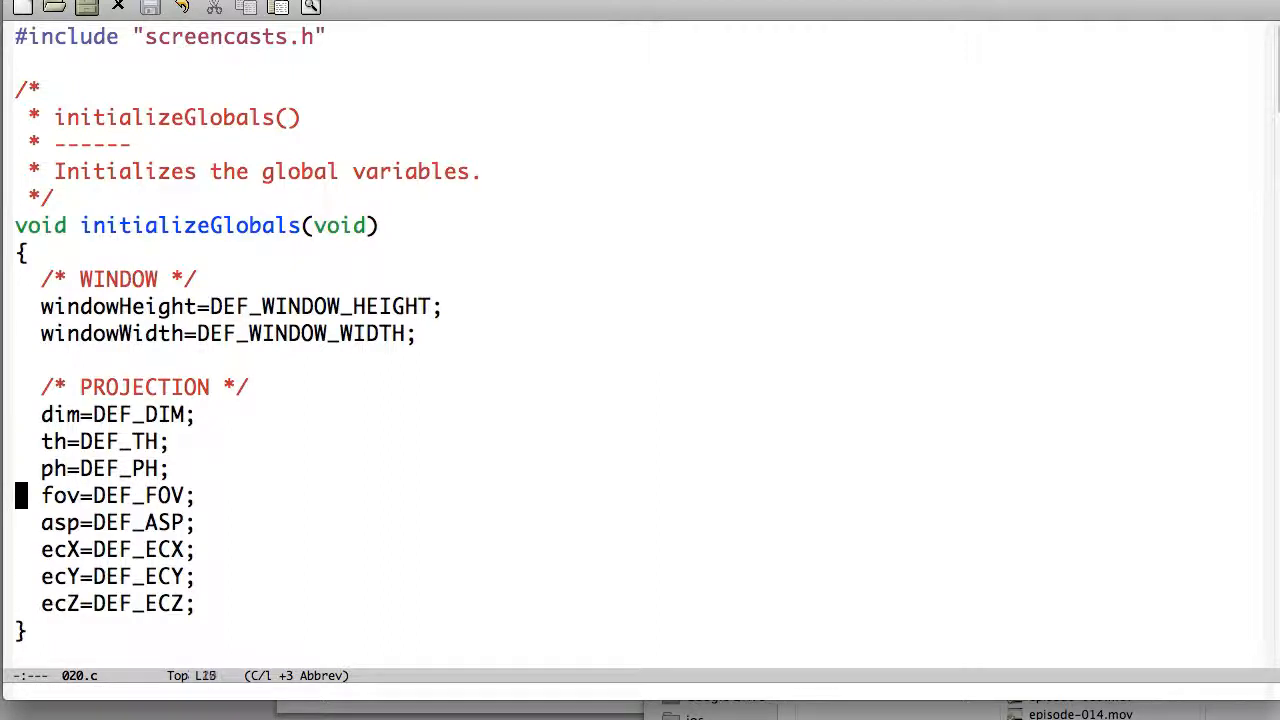
scroll(down, 3)
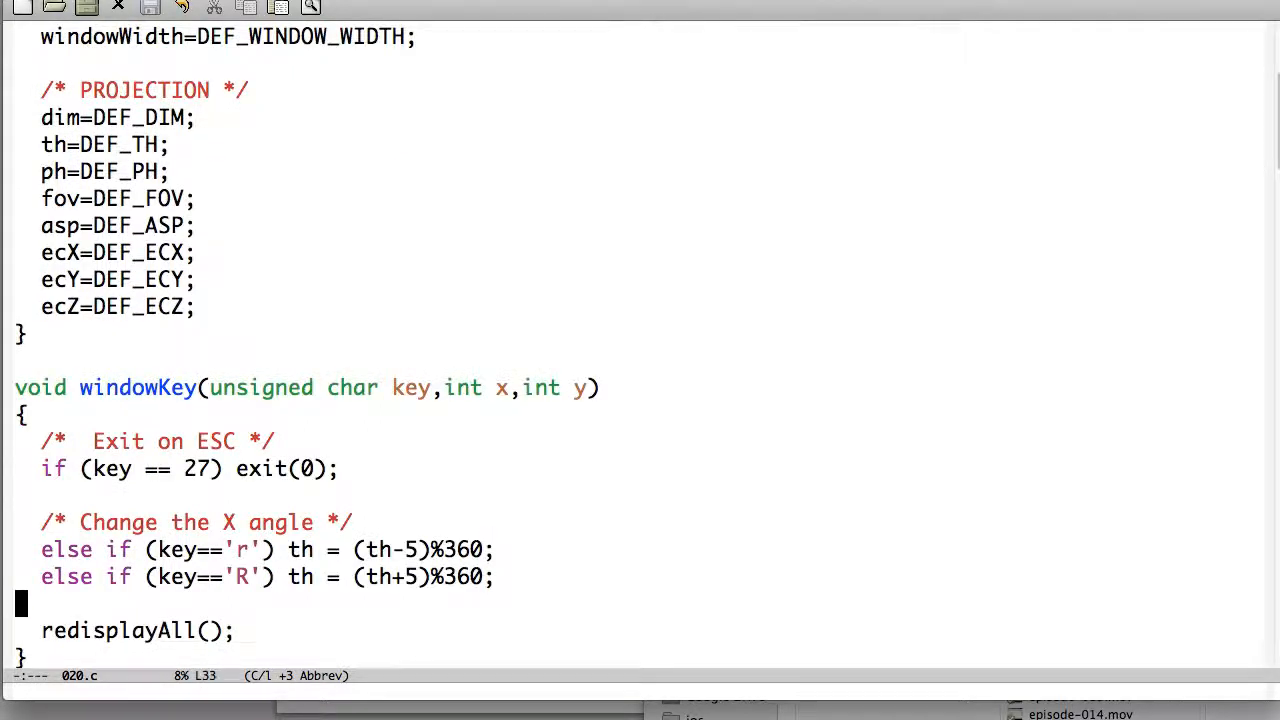
scroll(down, 3)
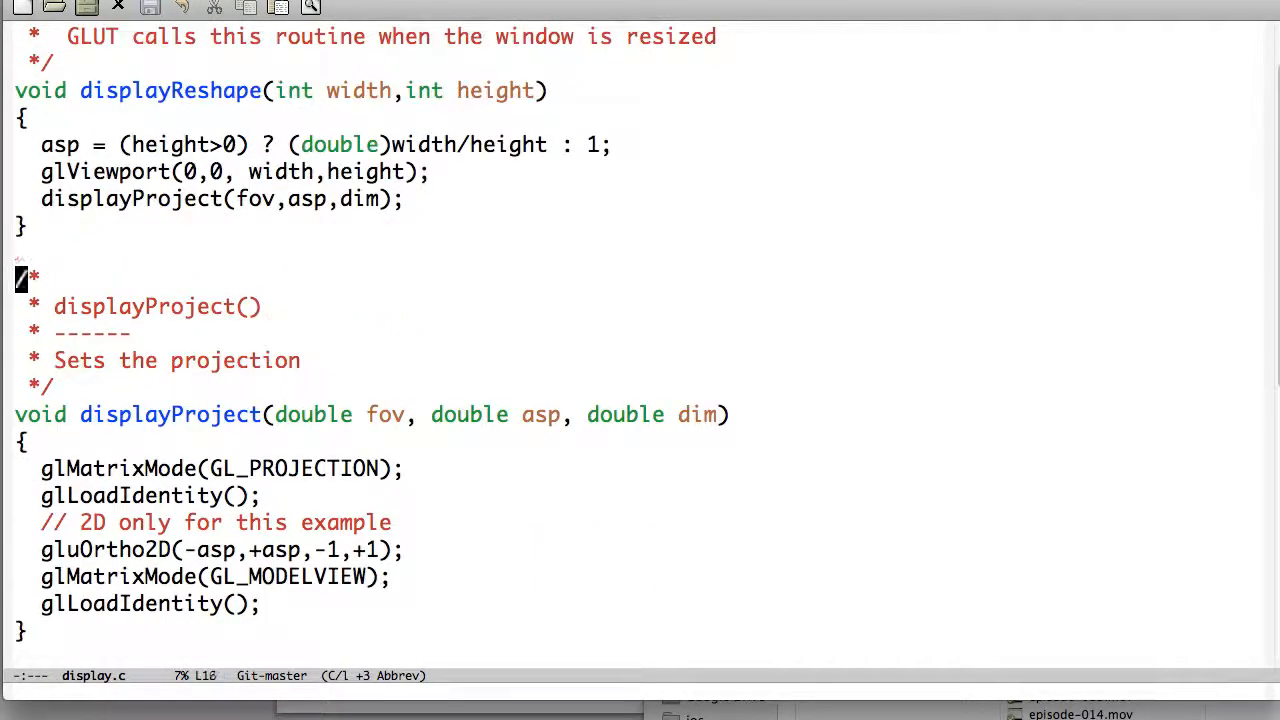
- Review displayProject's gluOrtho2D line and display(), then return to windowKey and drawScene in 020.c
scroll(up, 3)
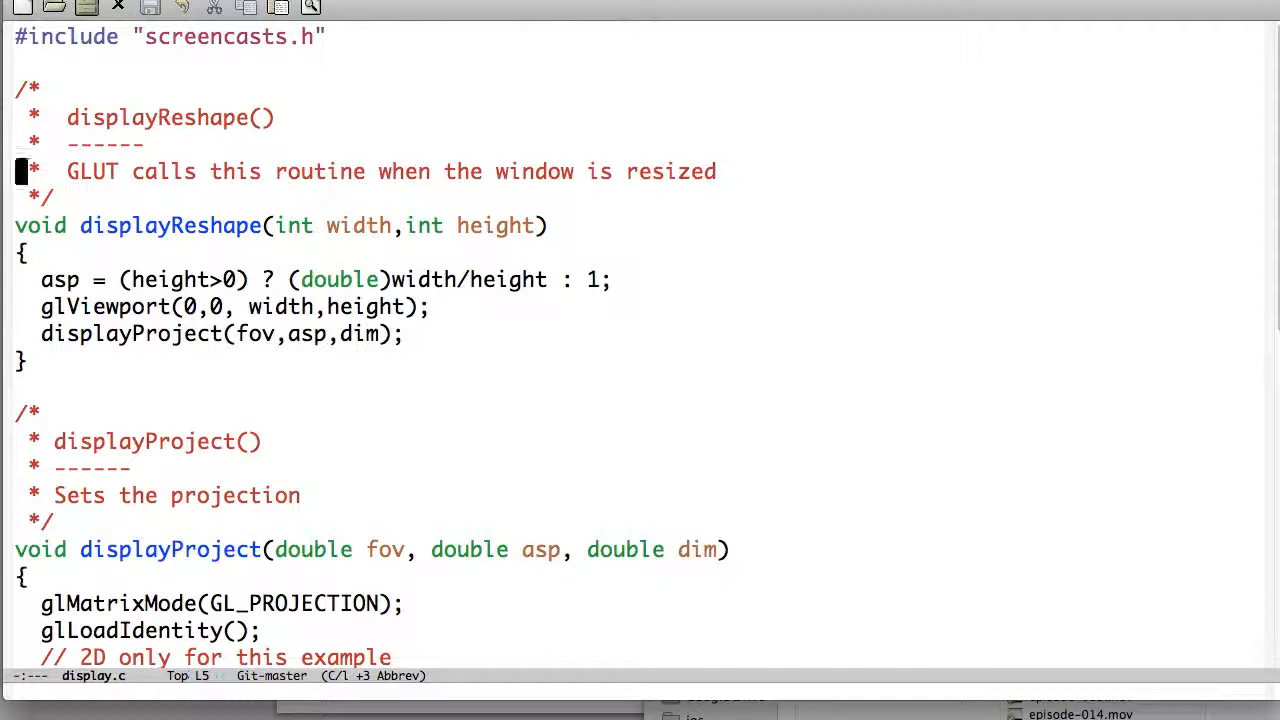
scroll(down, 3)
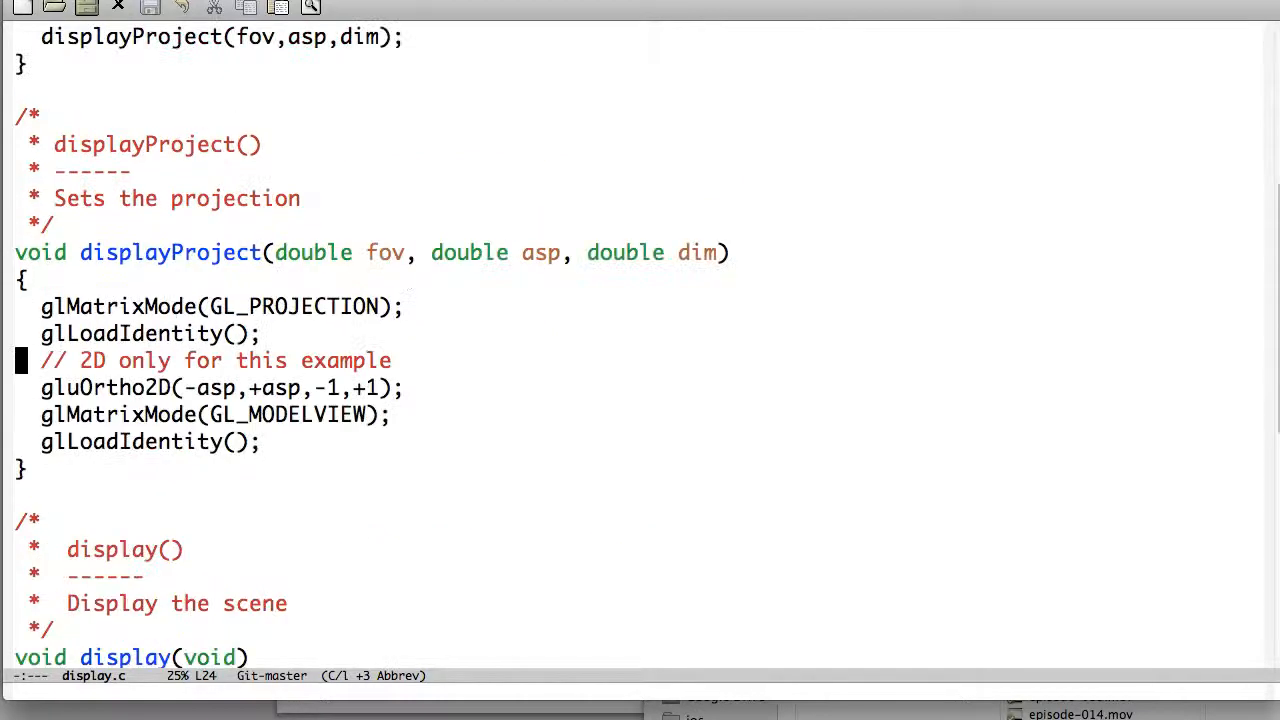
key(down)
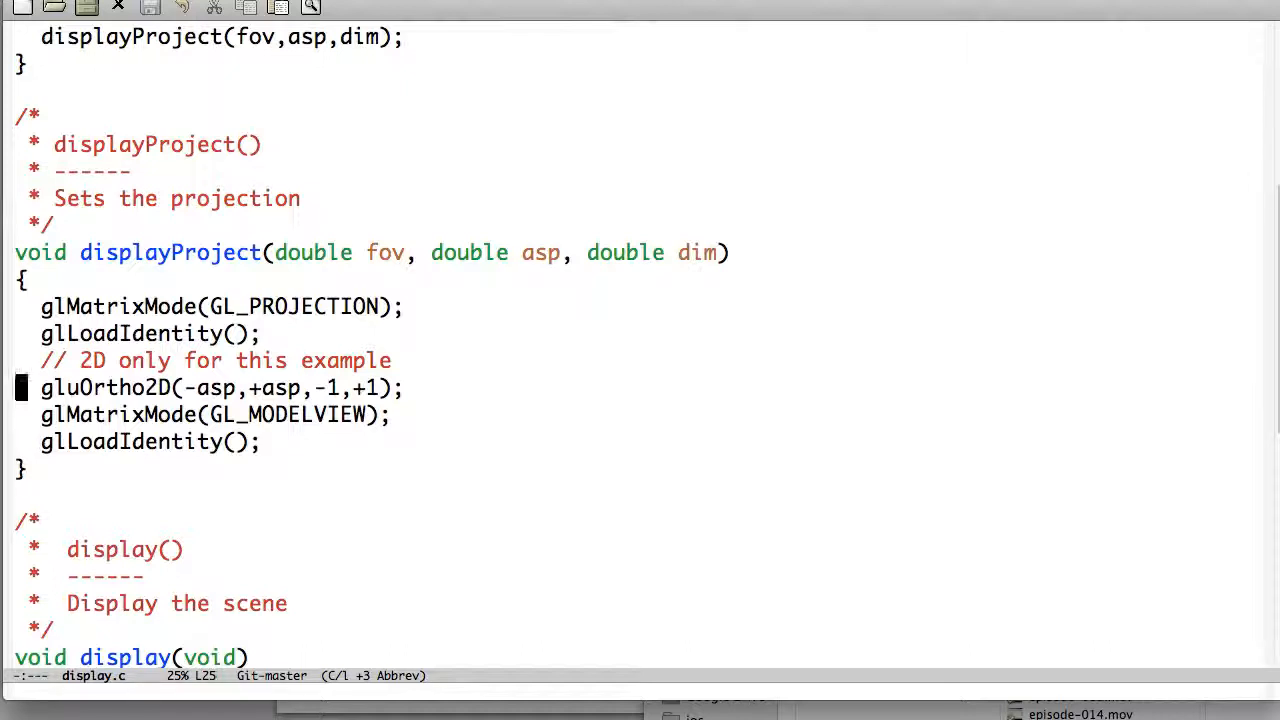
scroll(down, 3)
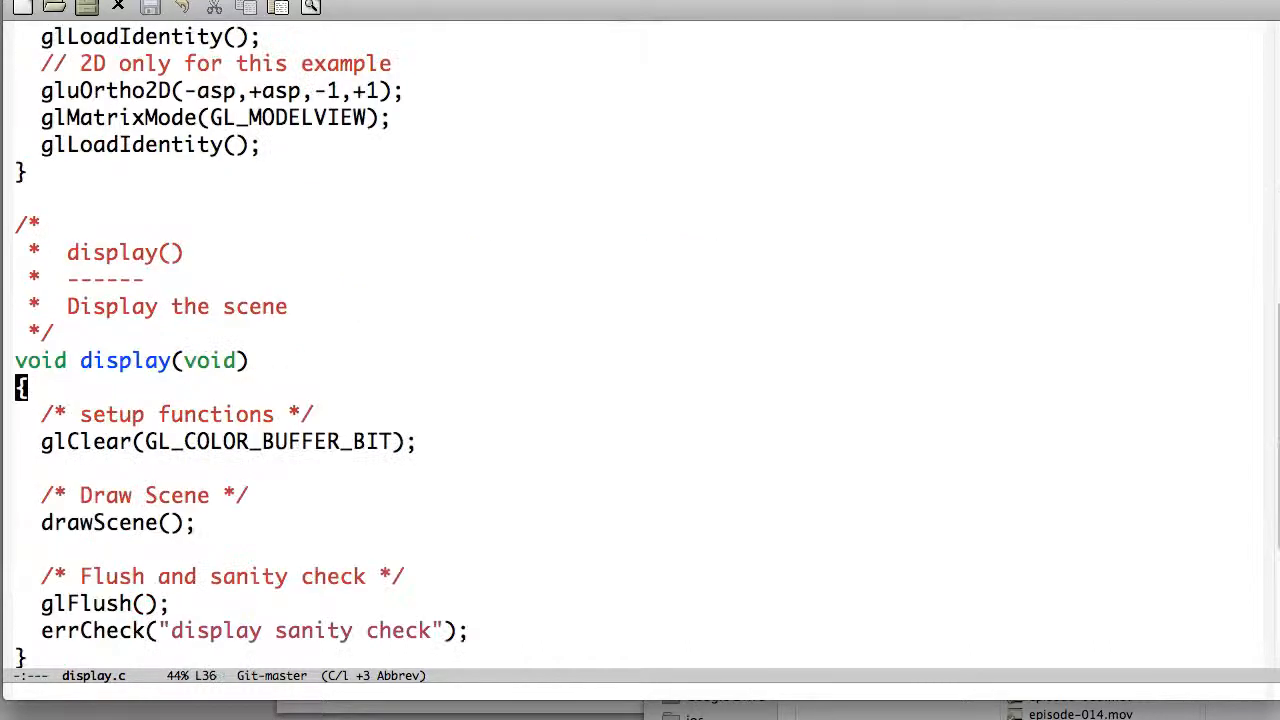
scroll(down, 3)
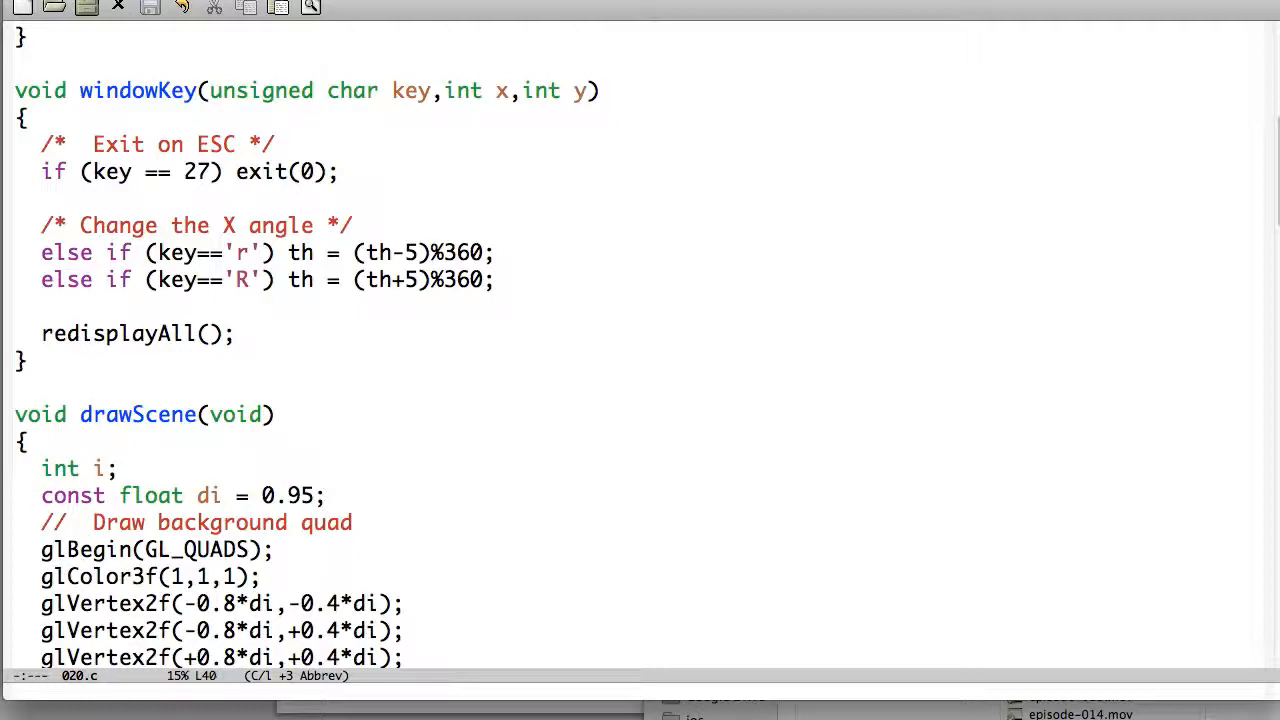
- Build the 020 demo with make in the Terminal
click(130, 10)
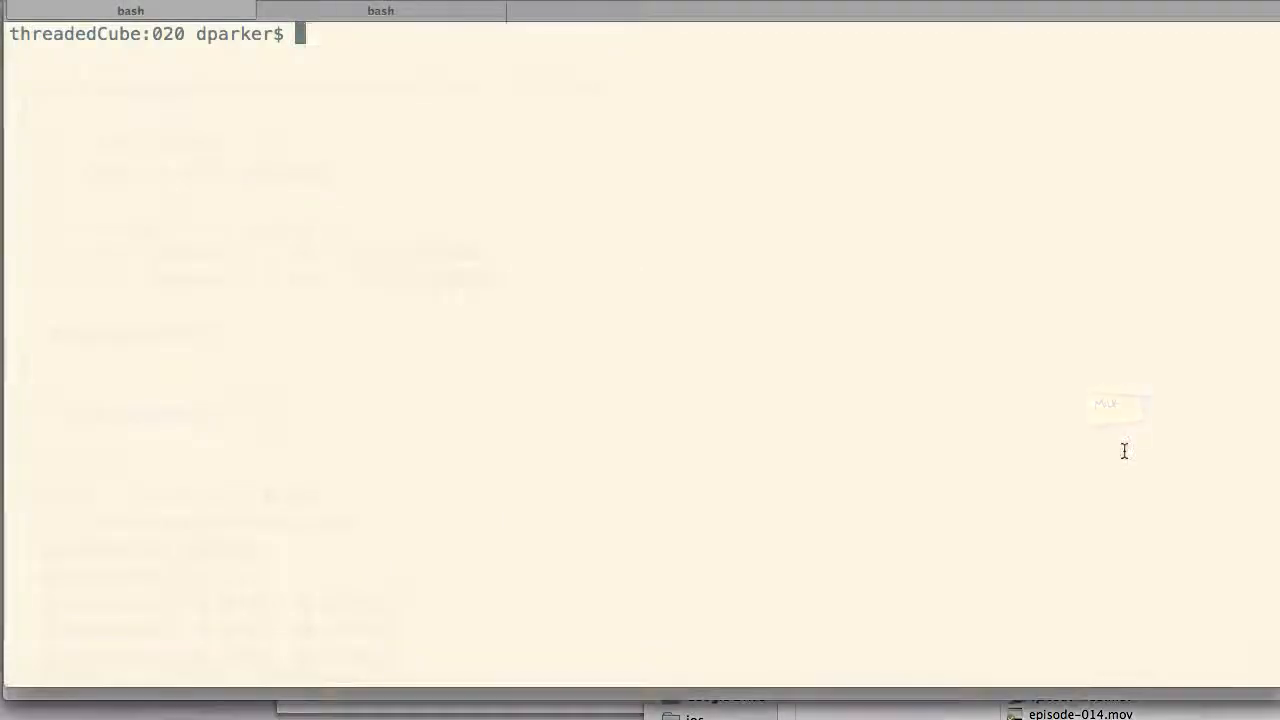
text(ma)
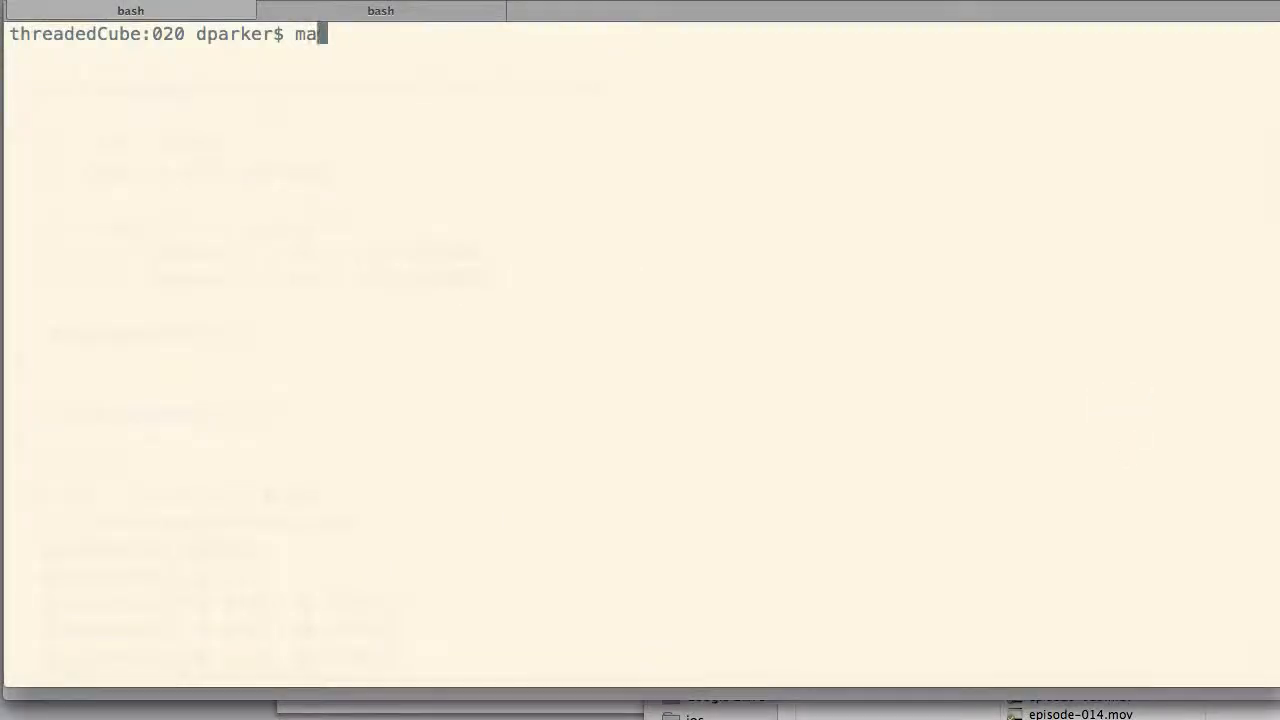
key(Return)
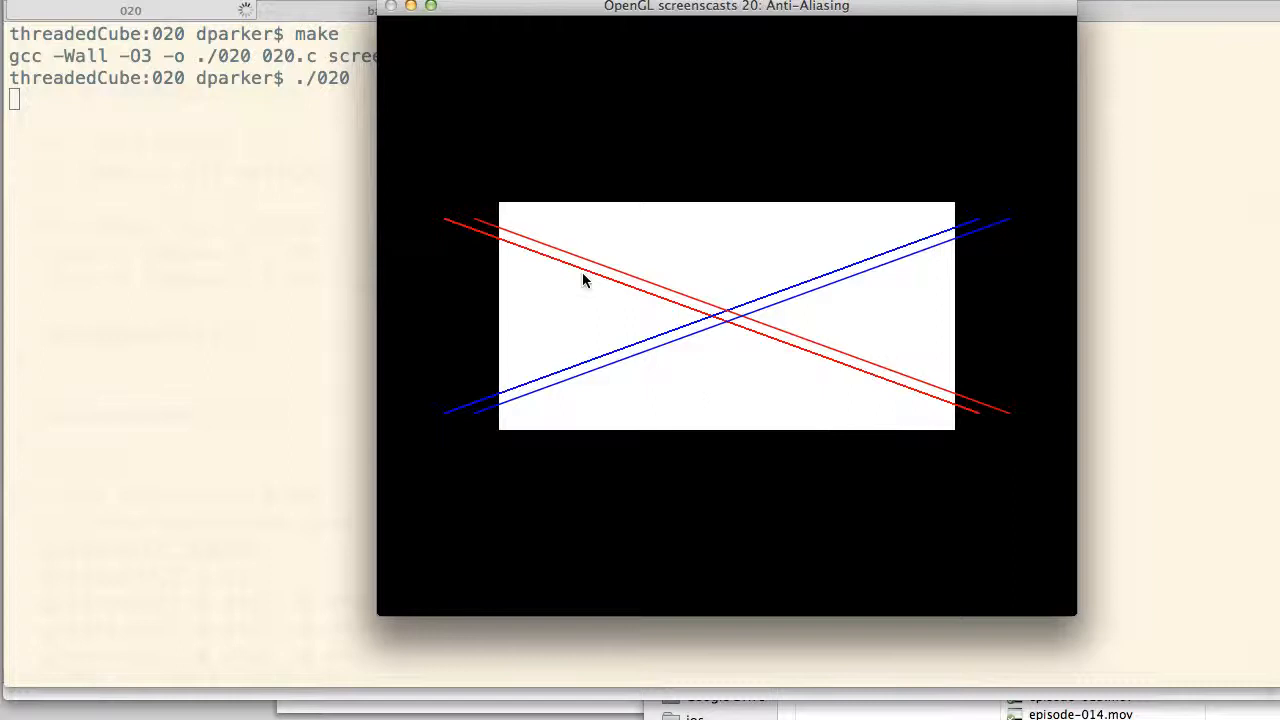
mouse_move(1070, 604)
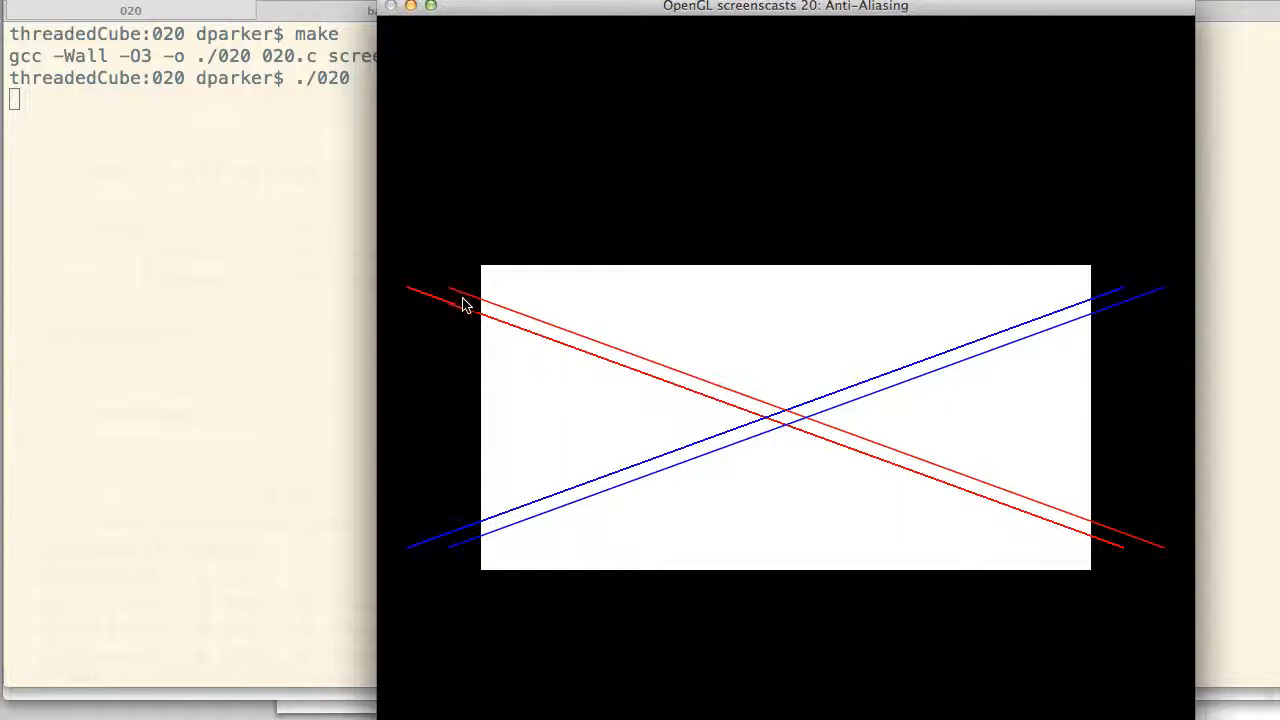
mouse_move(762, 414)
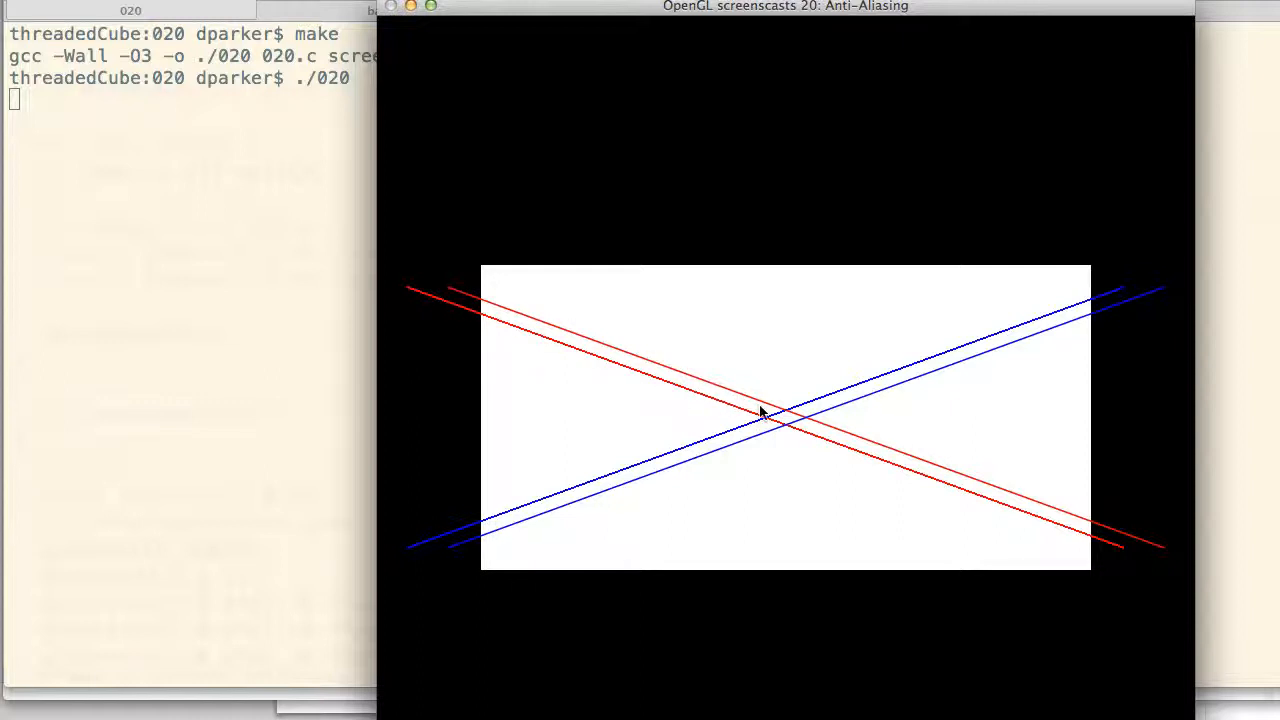
mouse_move(940, 383)
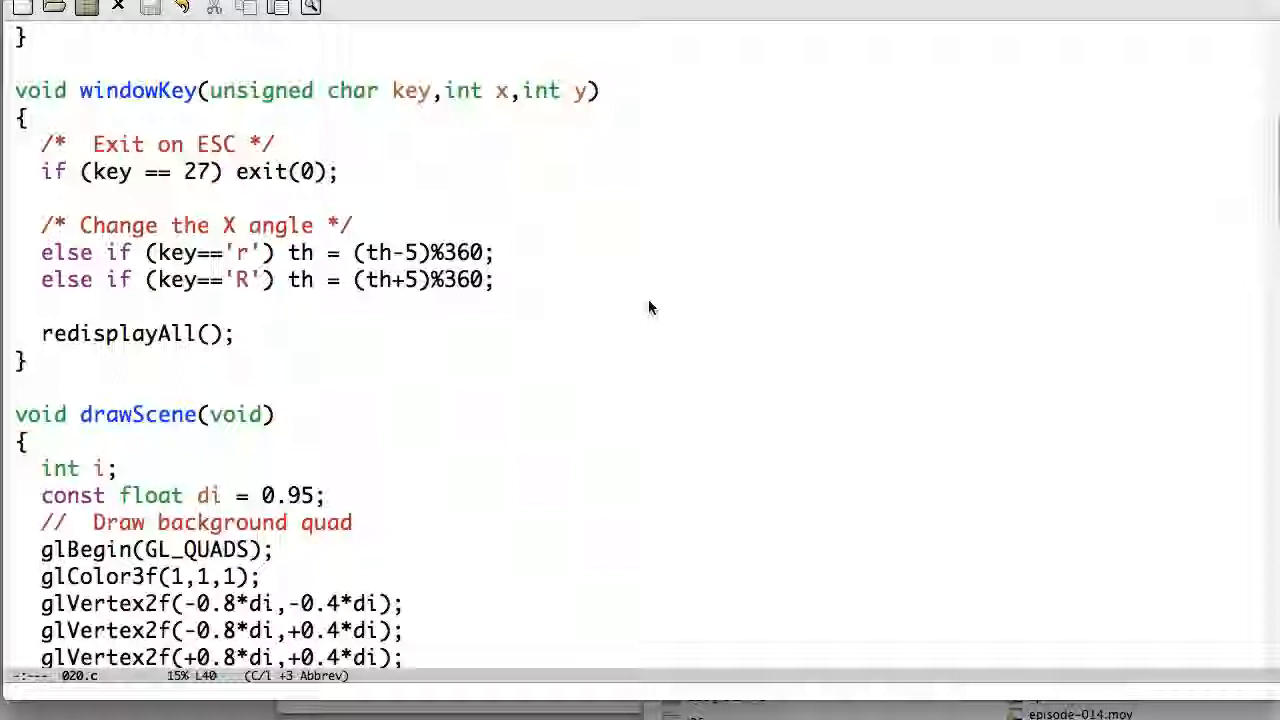
- Scroll to the 'Two X's' loop and mark the glBlendFunc line
scroll(down, 3)
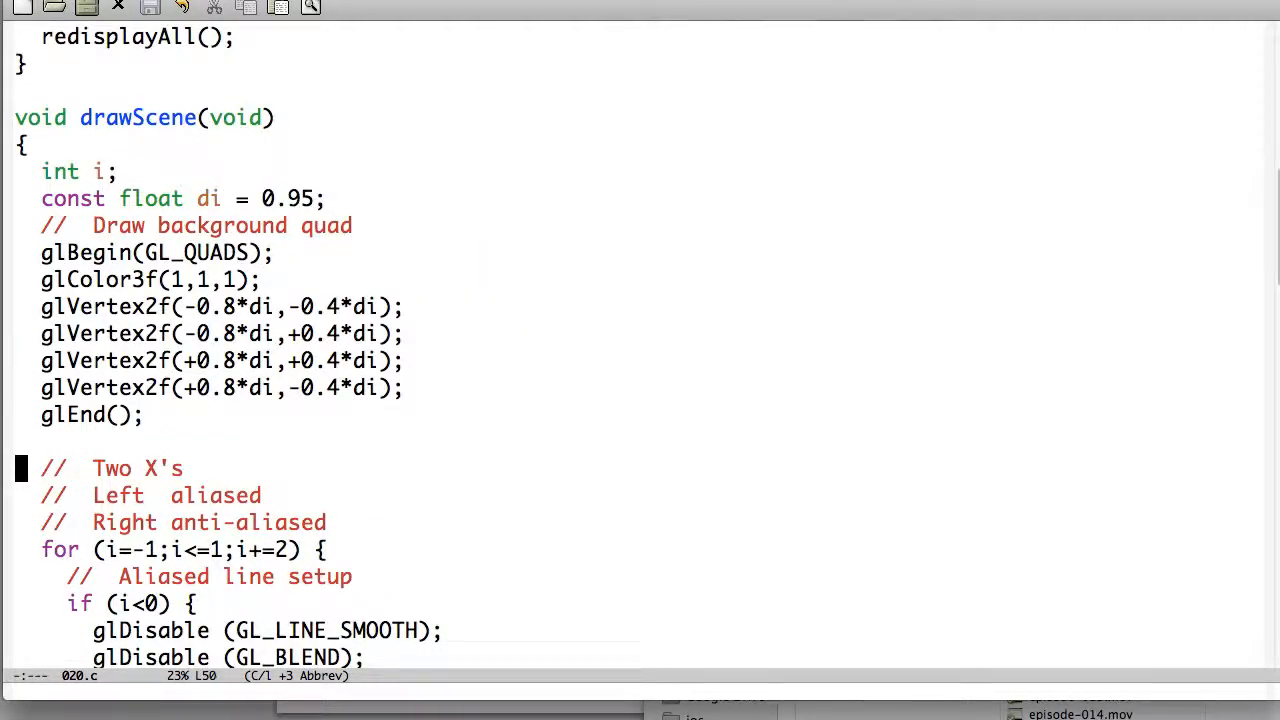
scroll(down, 3)
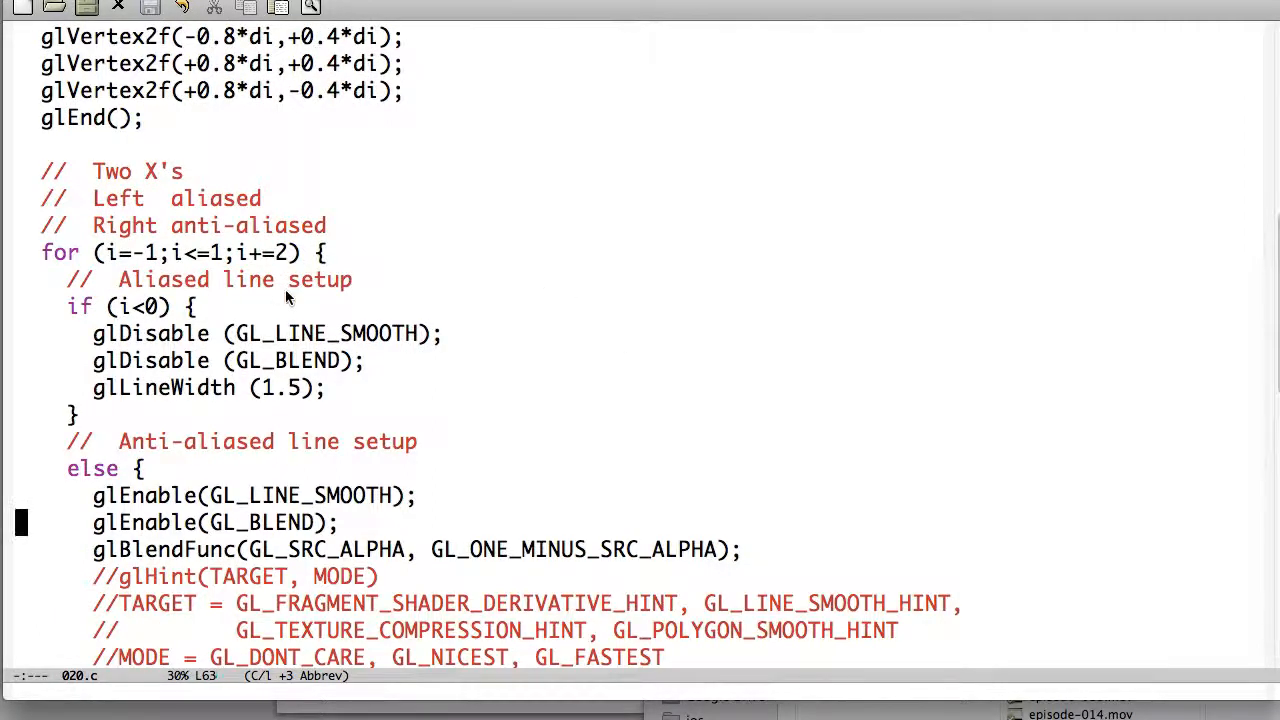
mouse_move(518, 335)
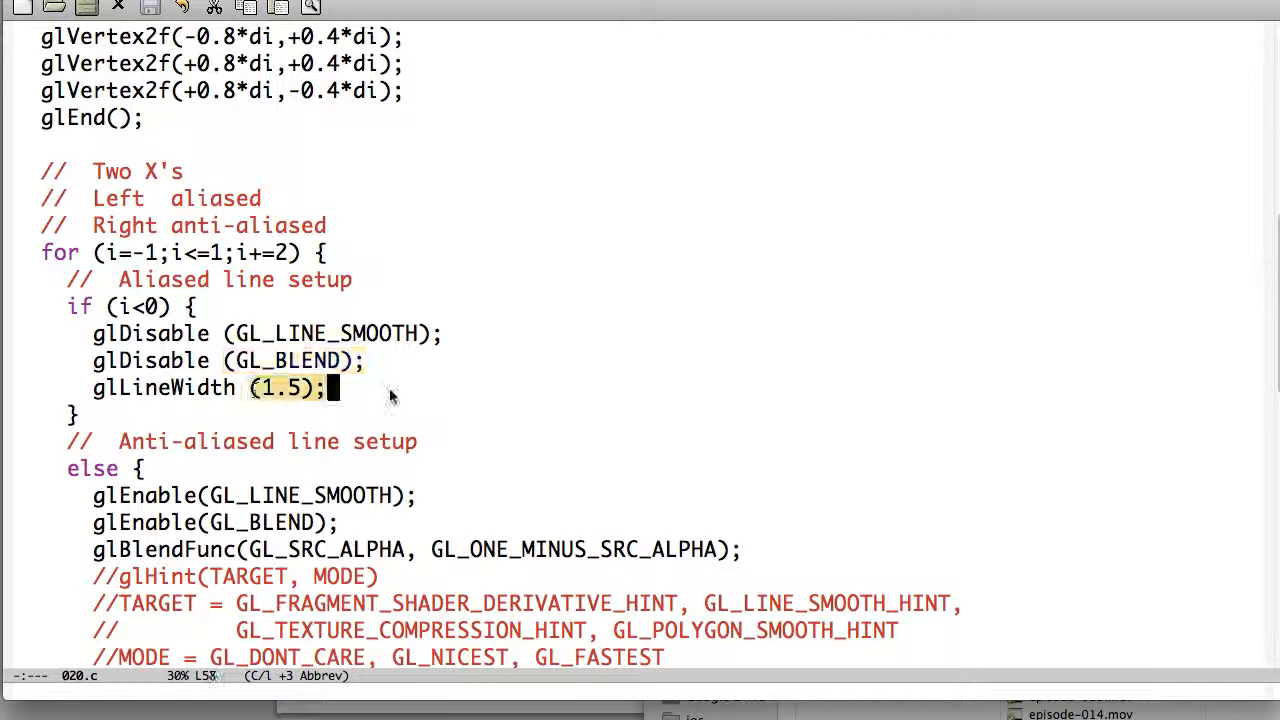
scroll(down, 3)
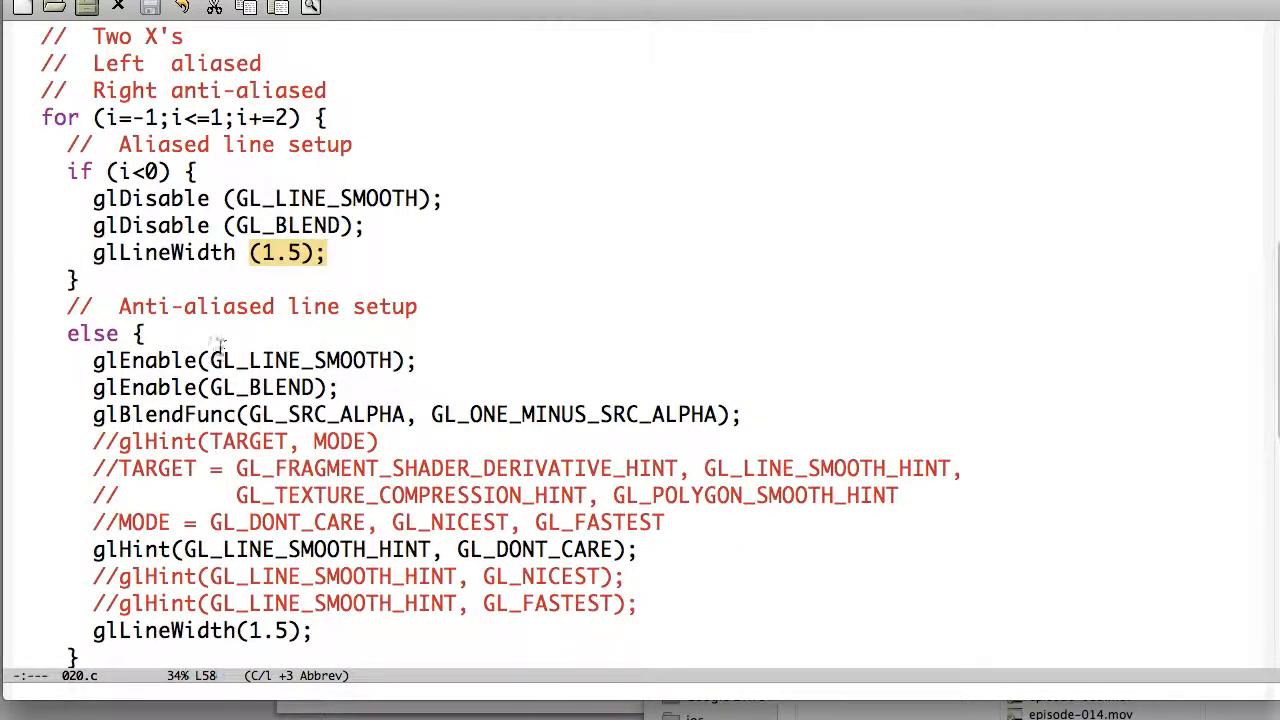
click(420, 360)
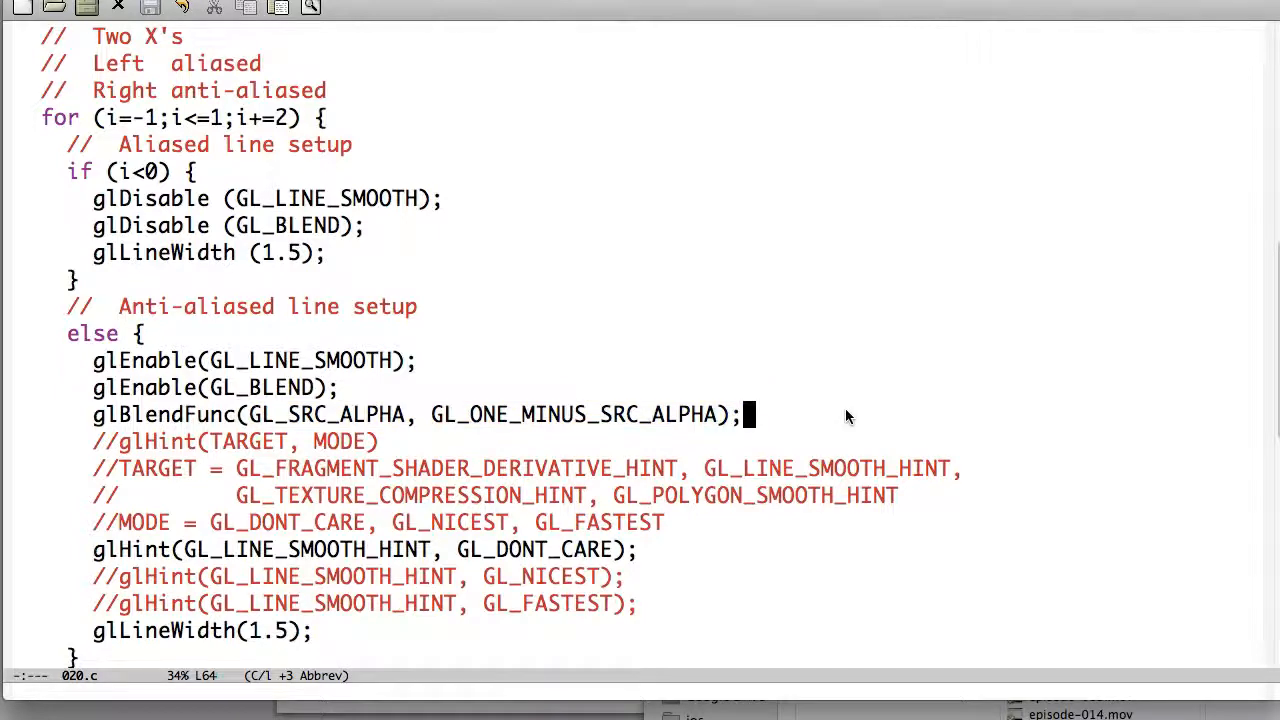
- Scroll to the glHint options and mark the commented GL_FASTEST alternative
scroll(down, 3)
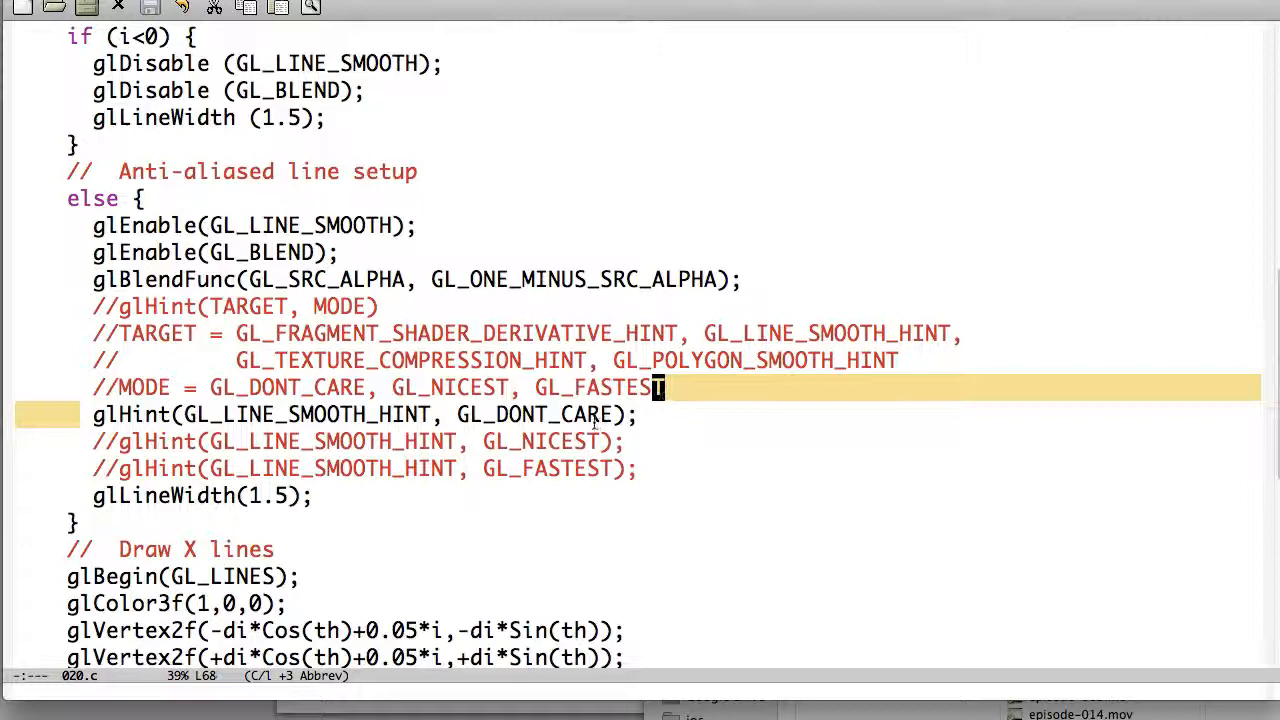
mouse_move(430, 305)
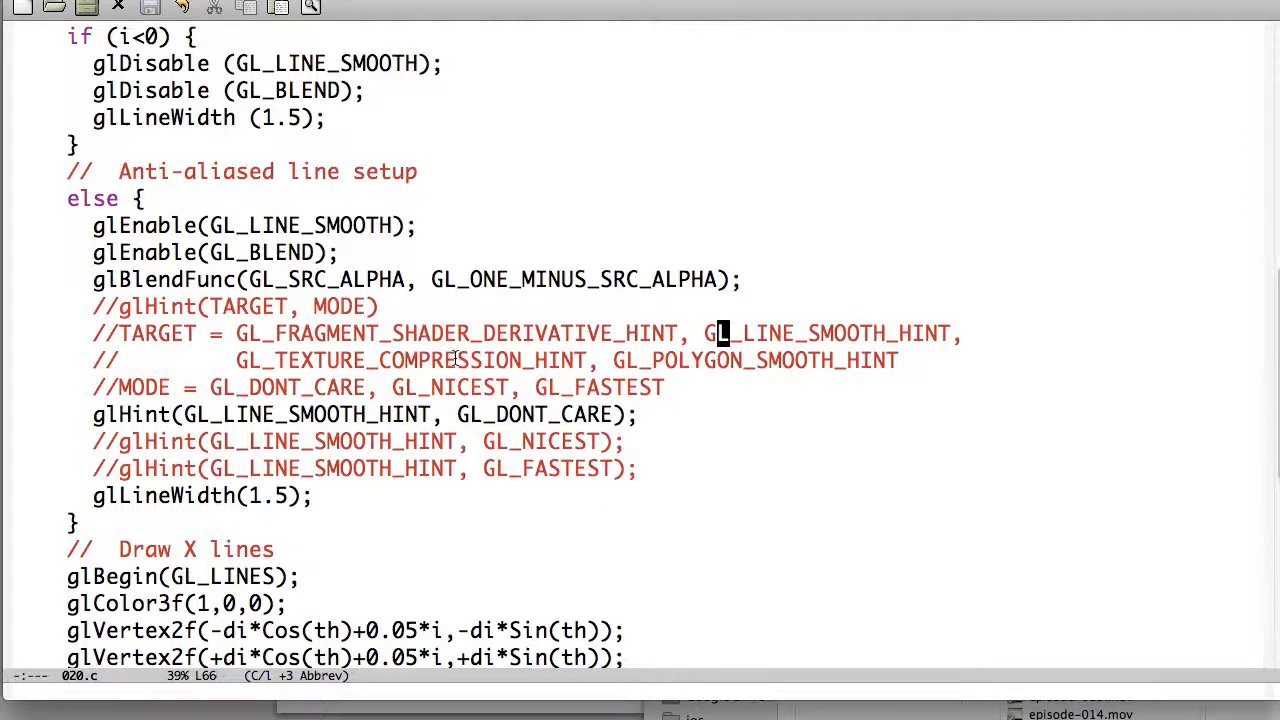
mouse_move(538, 313)
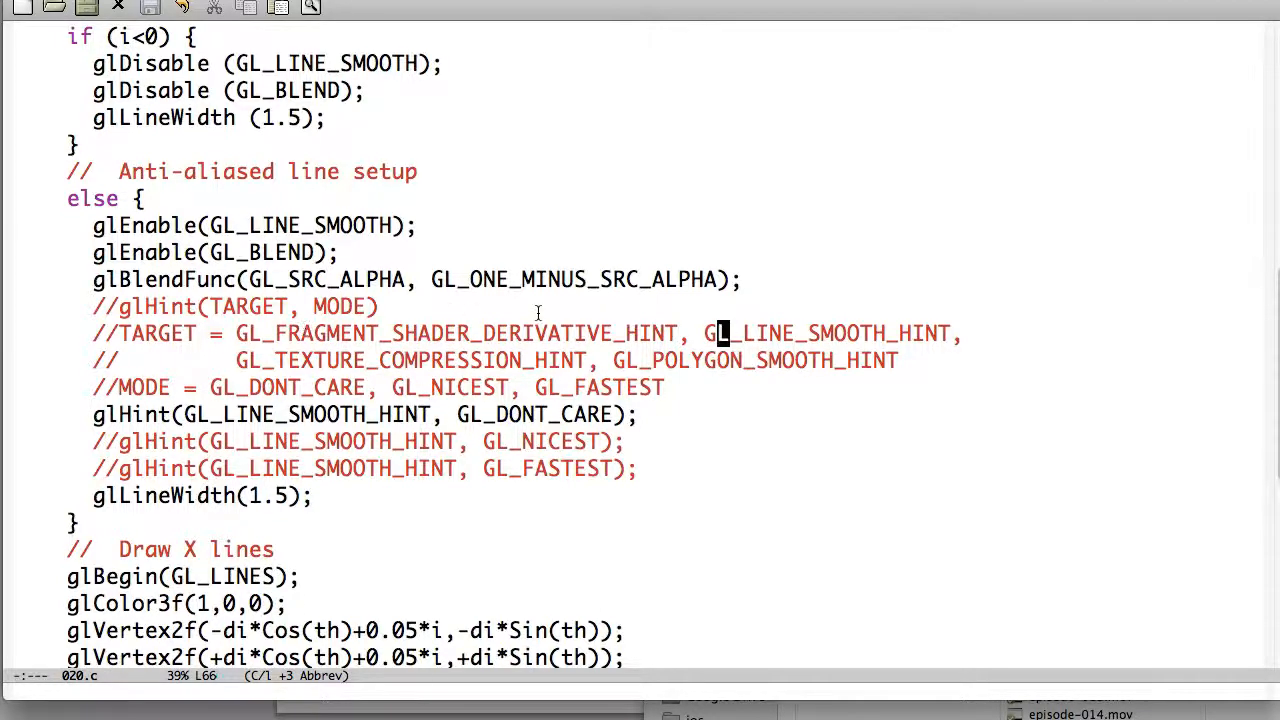
mouse_move(808, 330)
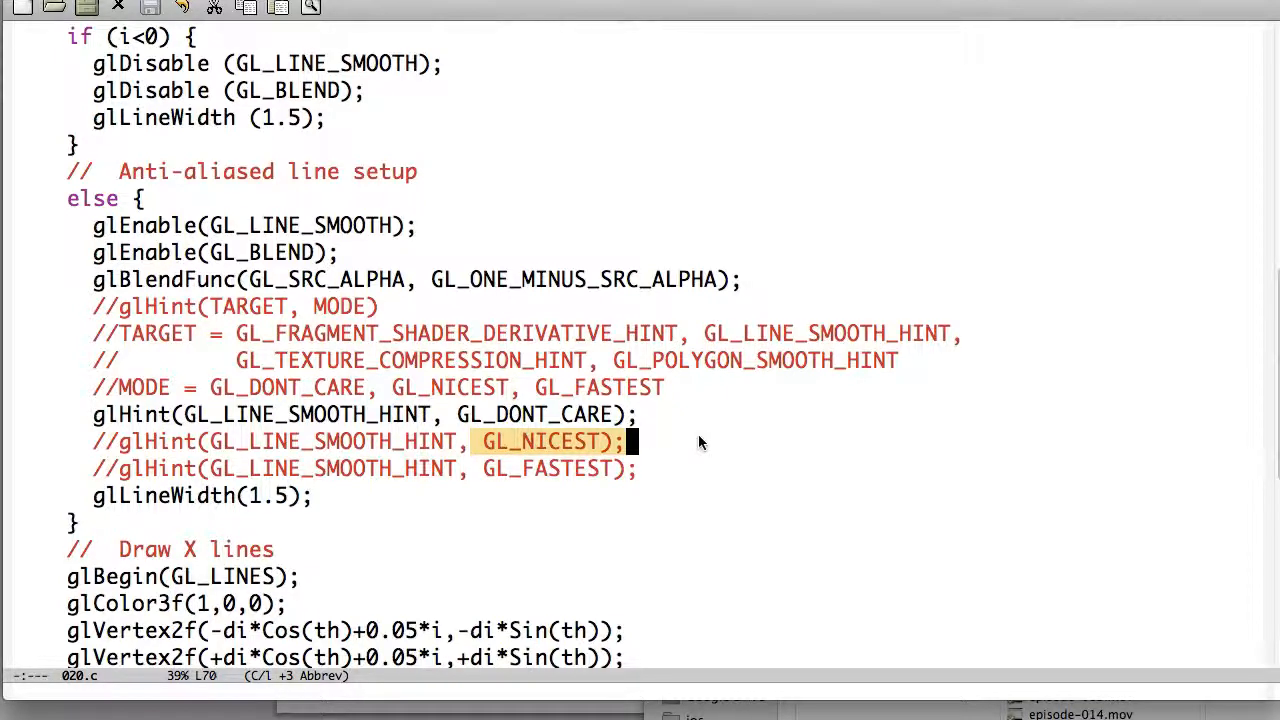
scroll(down, 3)
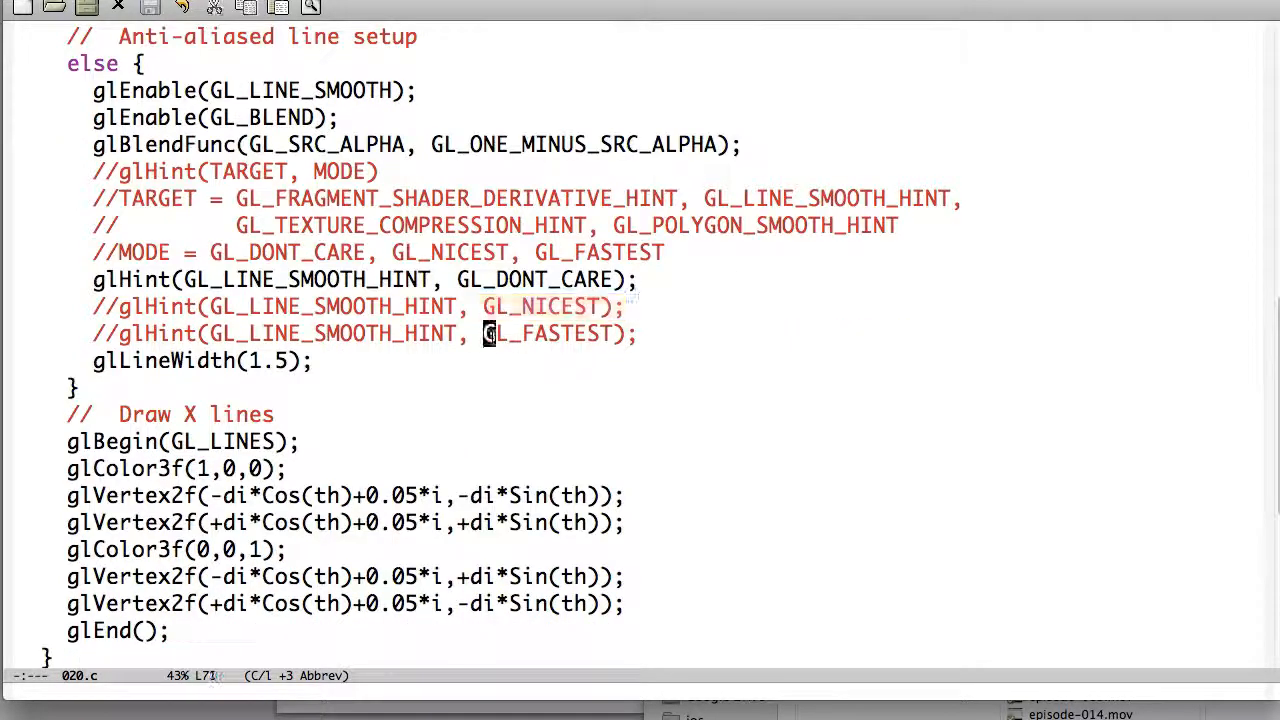
click(640, 333)
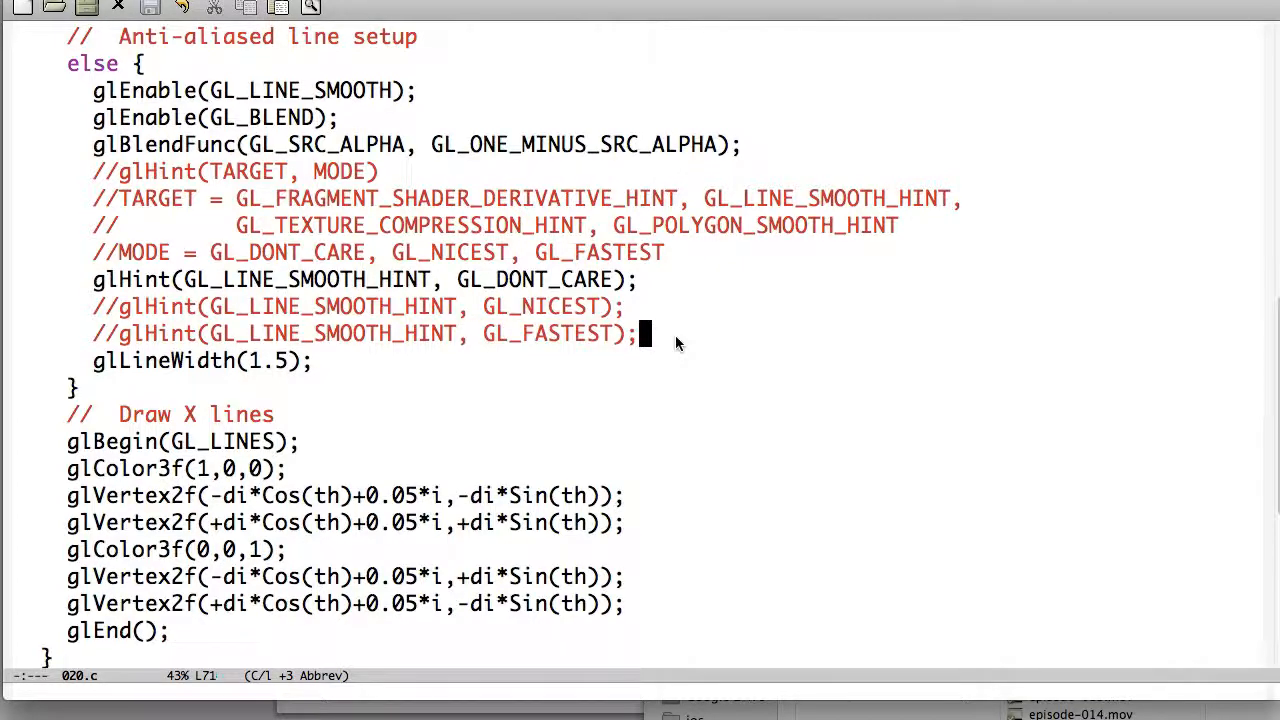
scroll(down, 3)
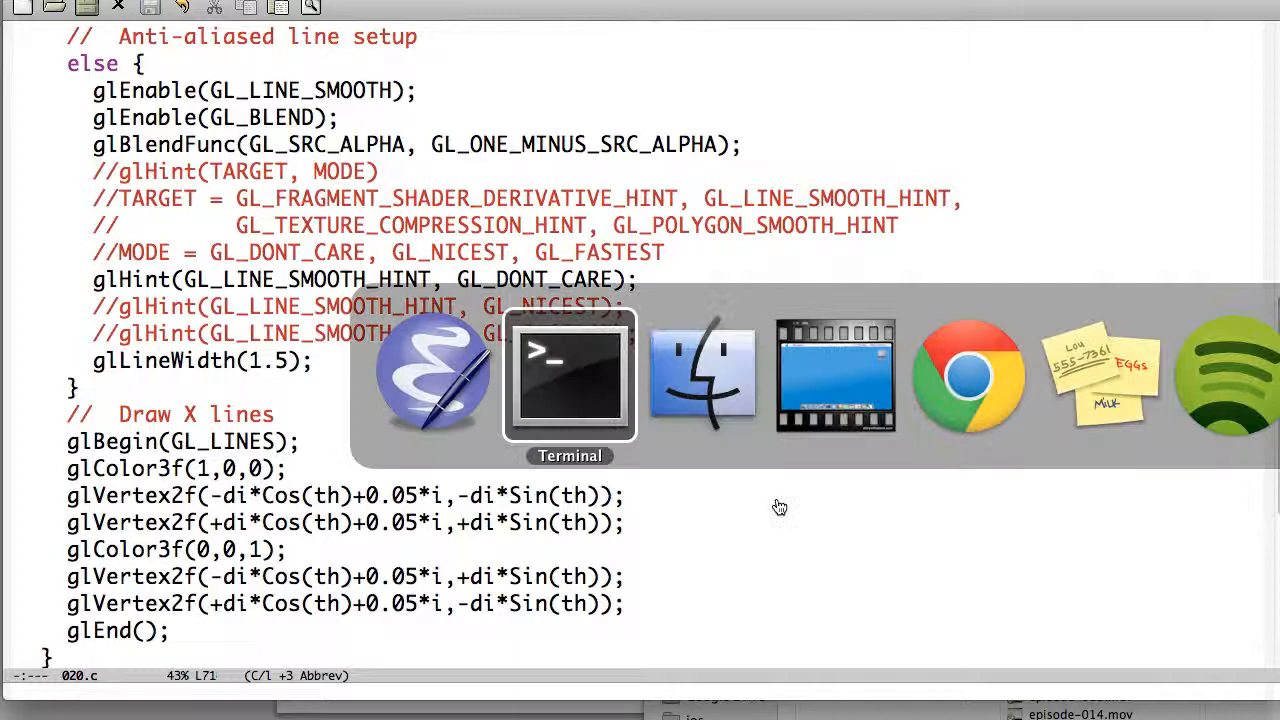
- Rerun ./020 from the Terminal and enlarge the OpenGL demo window
click(568, 375)
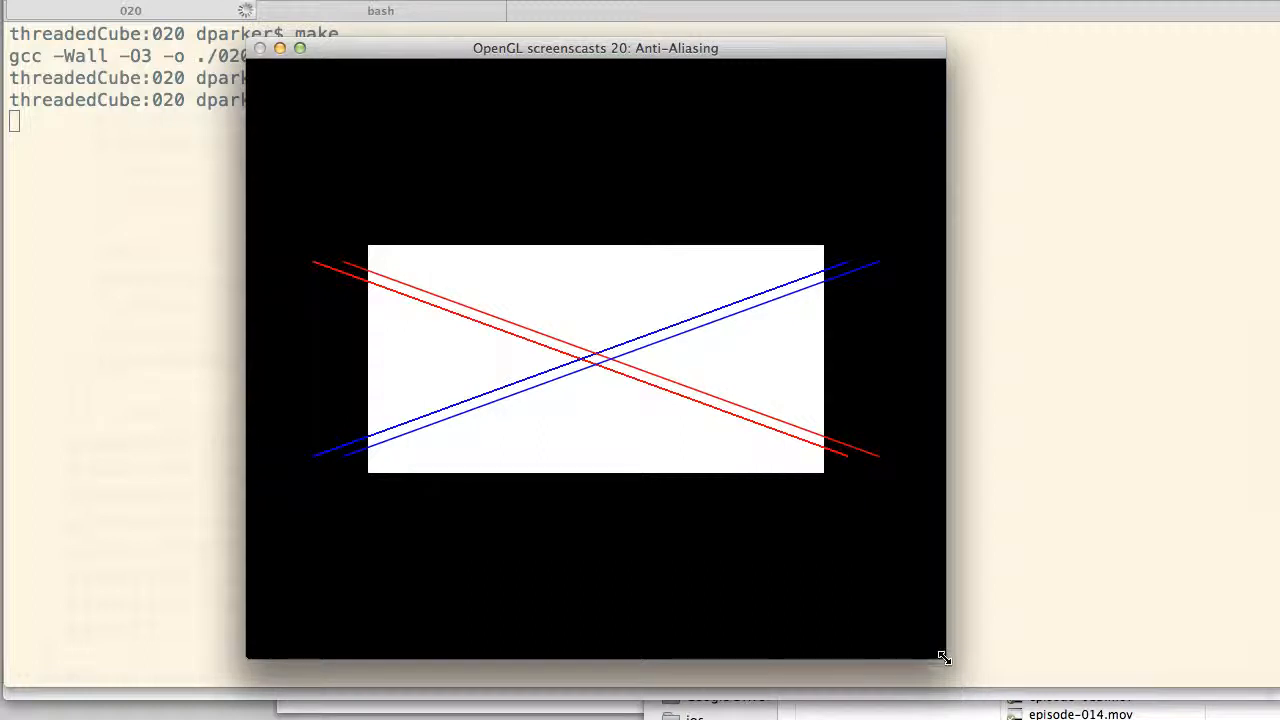
drag(943, 657, 1075, 700)
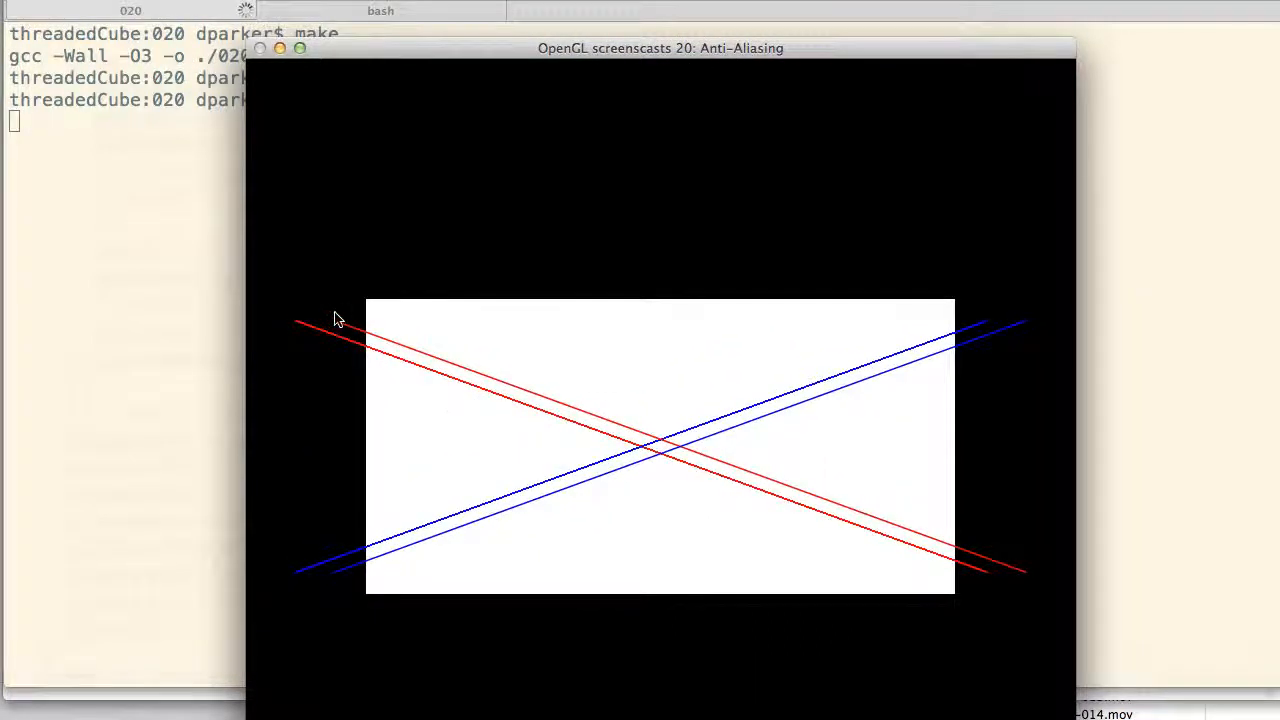
mouse_move(437, 386)
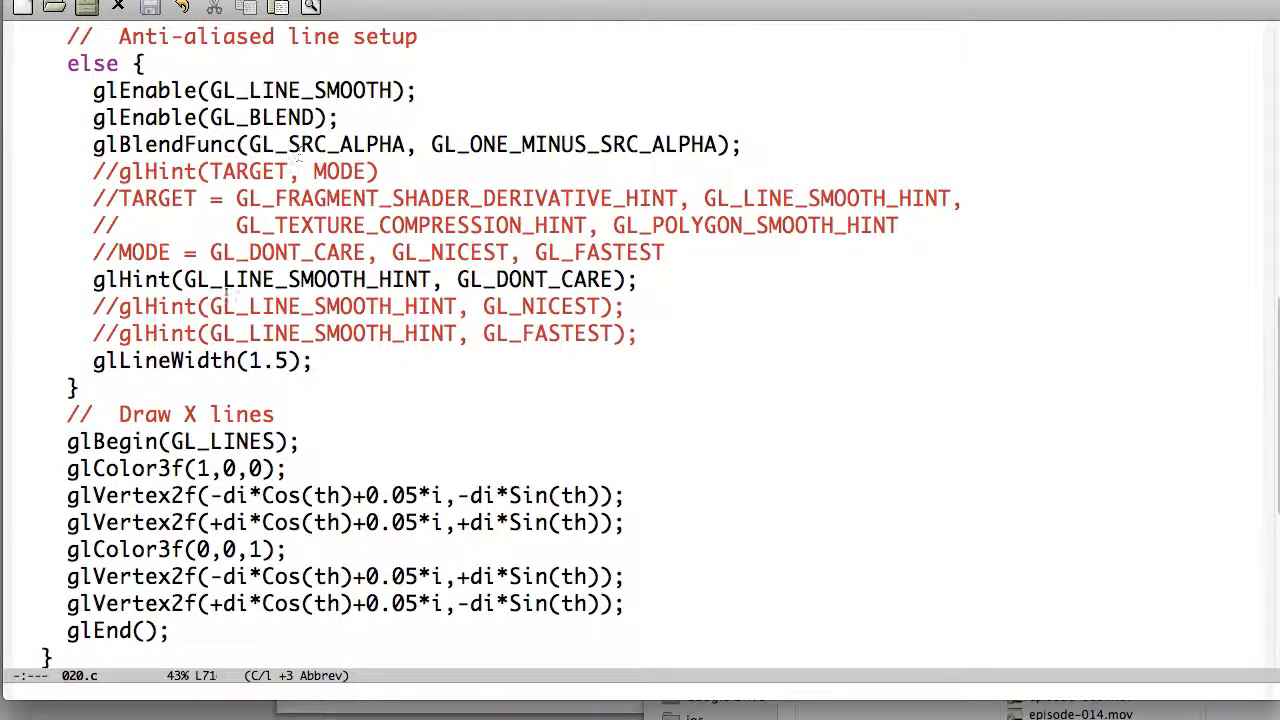
mouse_move(687, 330)
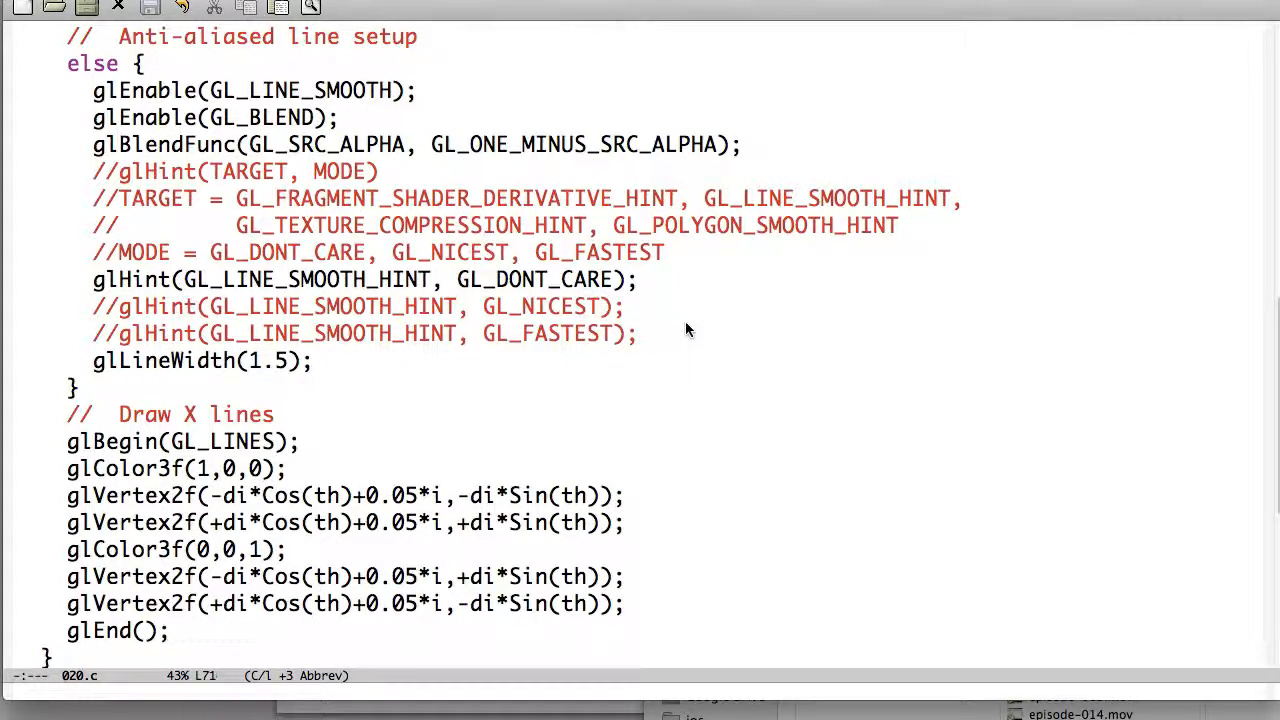